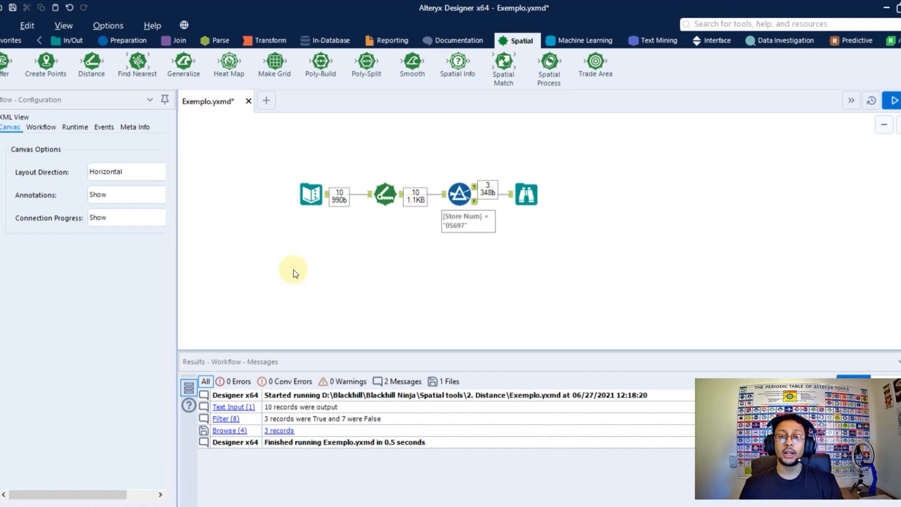
pyautogui.moveTo(423, 152)
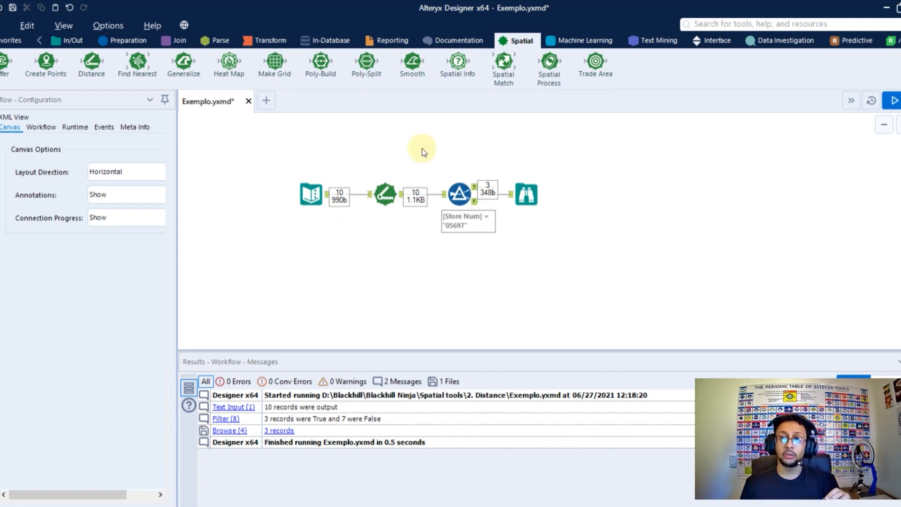
pyautogui.moveTo(91, 63)
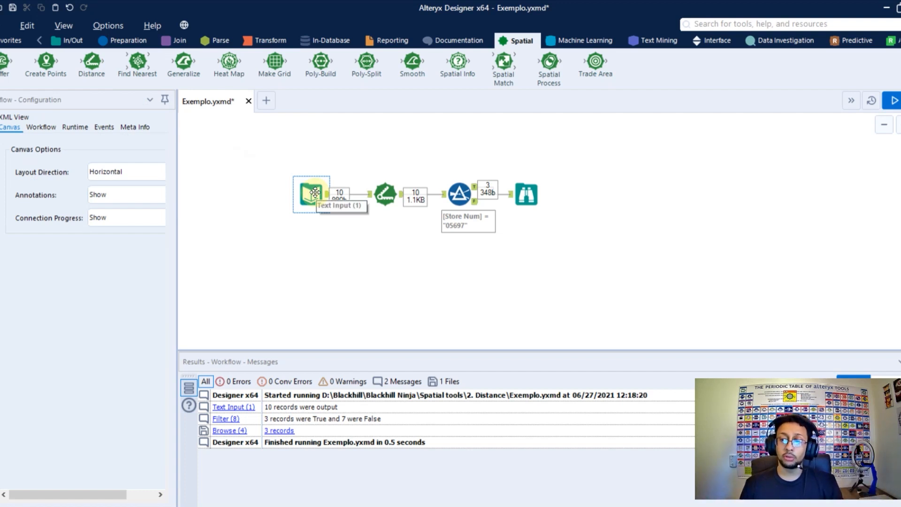
# Show the Text Input data for ten customers, revealing the Customer Point and Store Point columns.
pyautogui.click(312, 194)
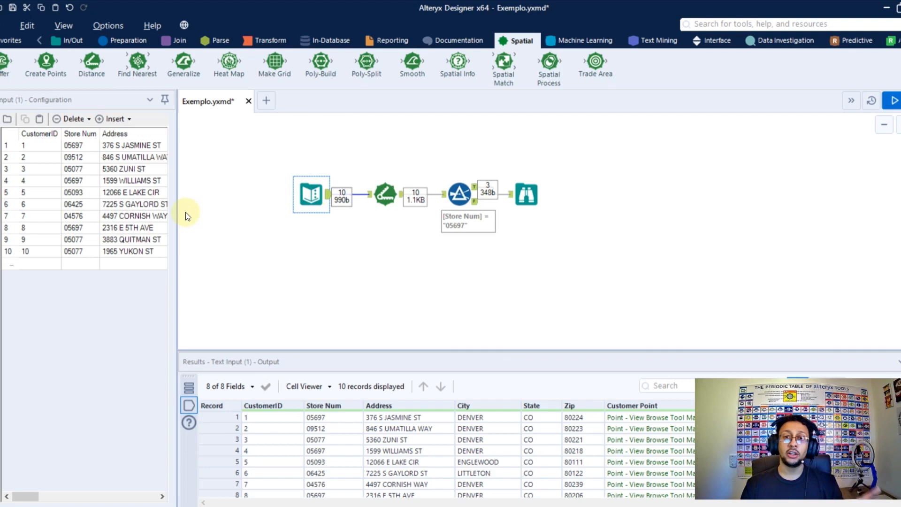
pyautogui.moveTo(434, 211)
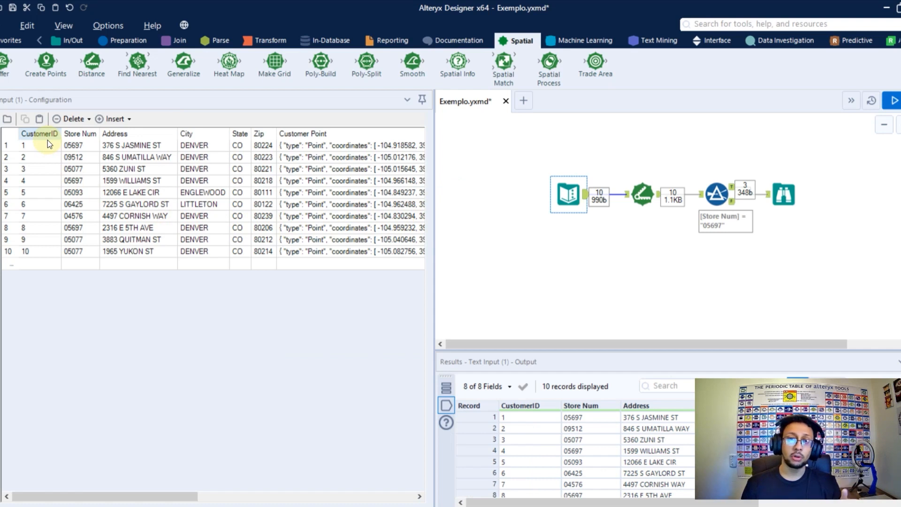
pyautogui.click(137, 147)
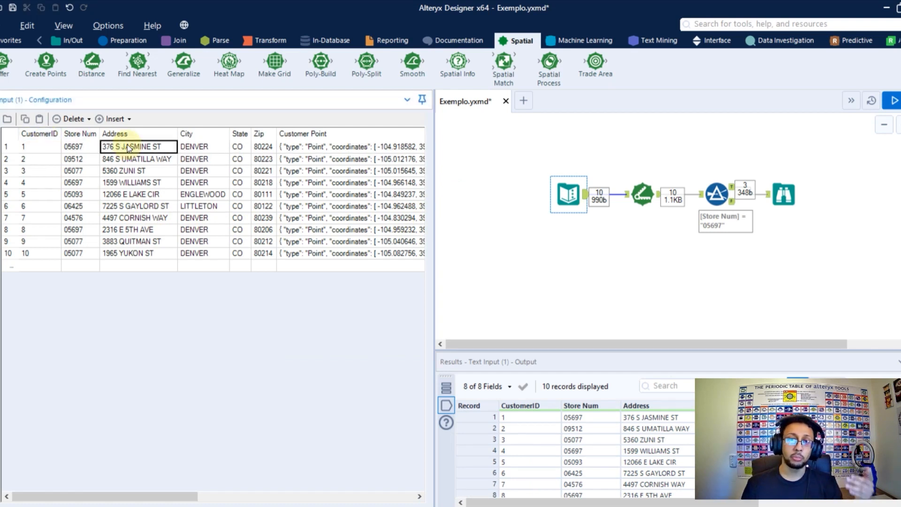
pyautogui.click(73, 146)
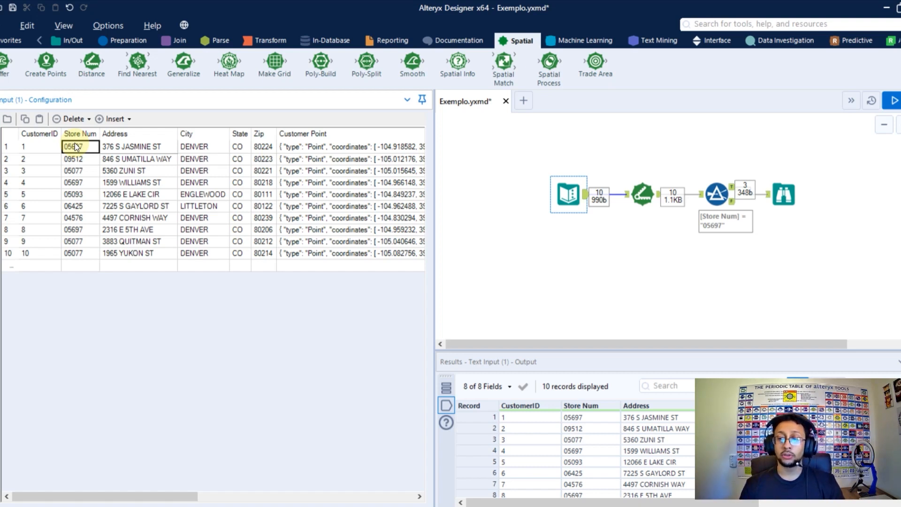
pyautogui.moveTo(280, 138)
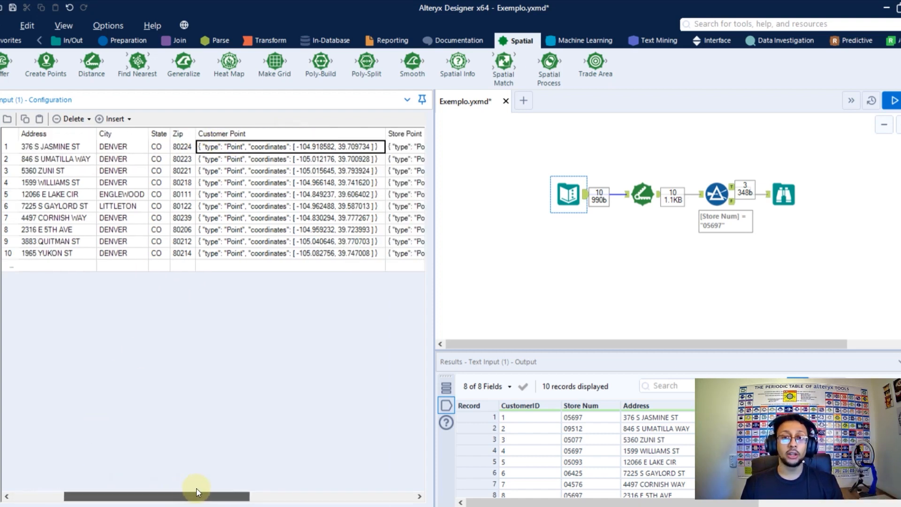
pyautogui.hscroll(3)
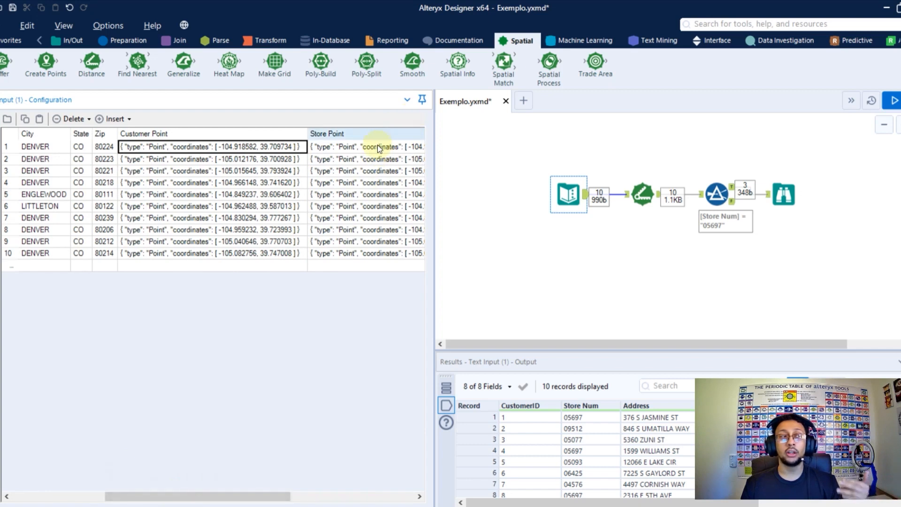
pyautogui.click(368, 147)
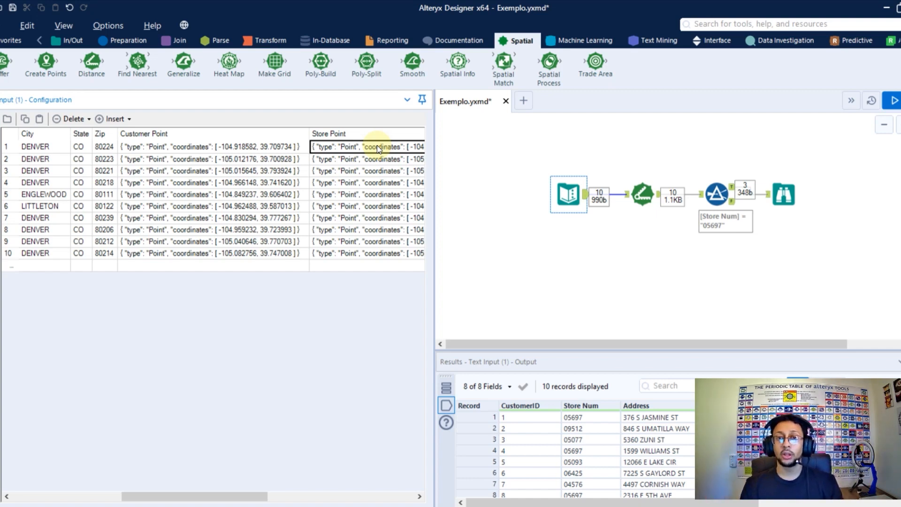
pyautogui.click(642, 195)
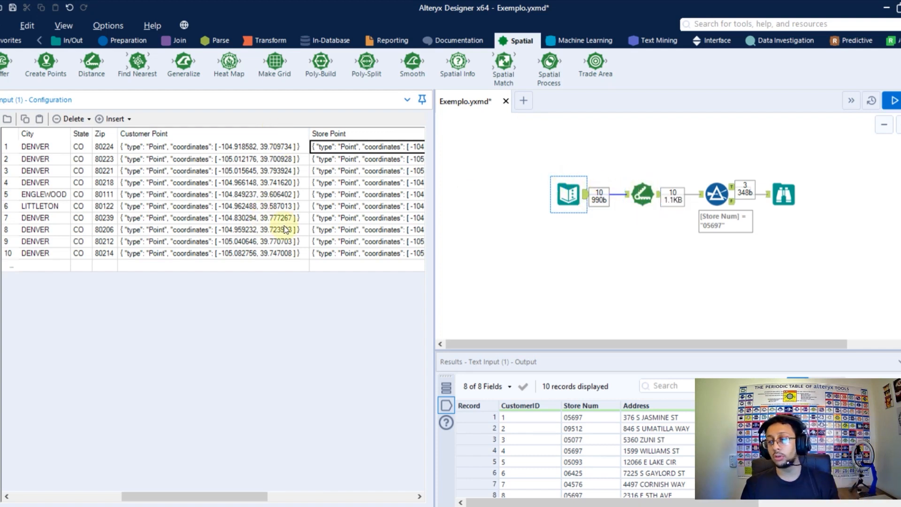
# Show the Distance tool settings measuring Customer Point to Store Point in kilometers.
pyautogui.click(642, 193)
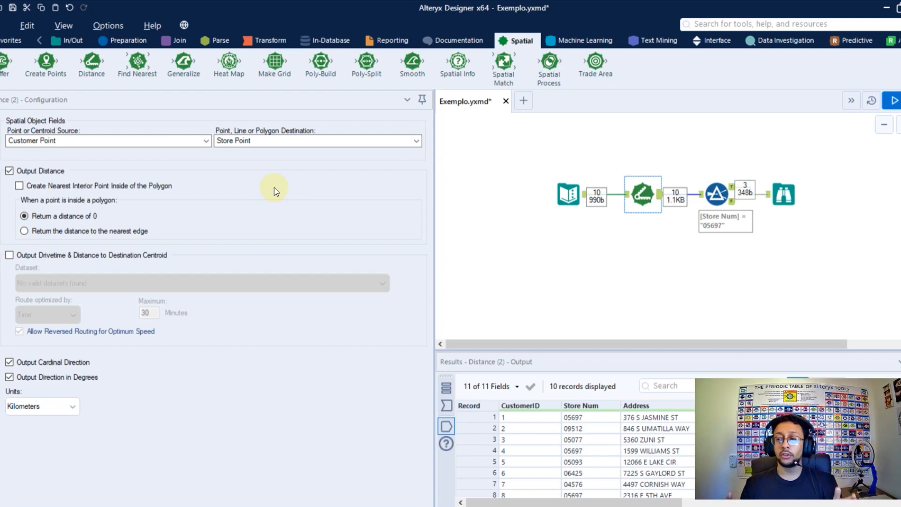
pyautogui.moveTo(96, 133)
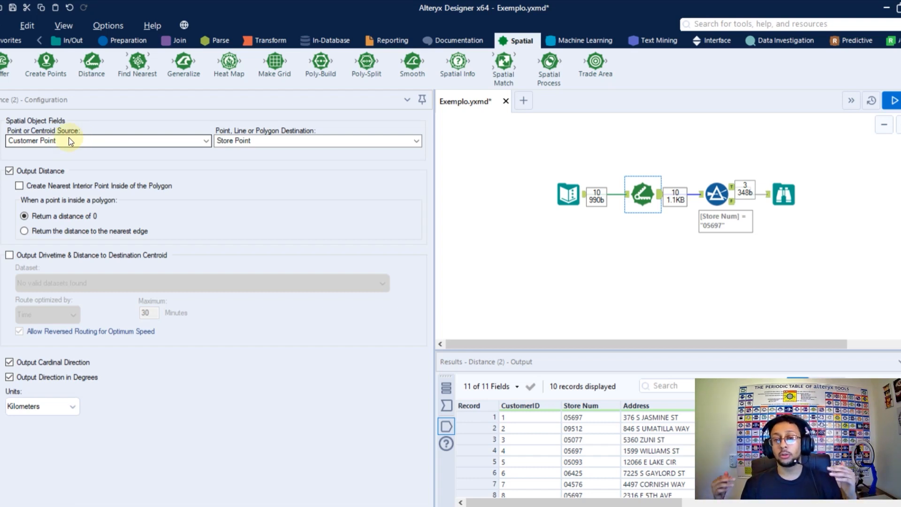
pyautogui.moveTo(230, 144)
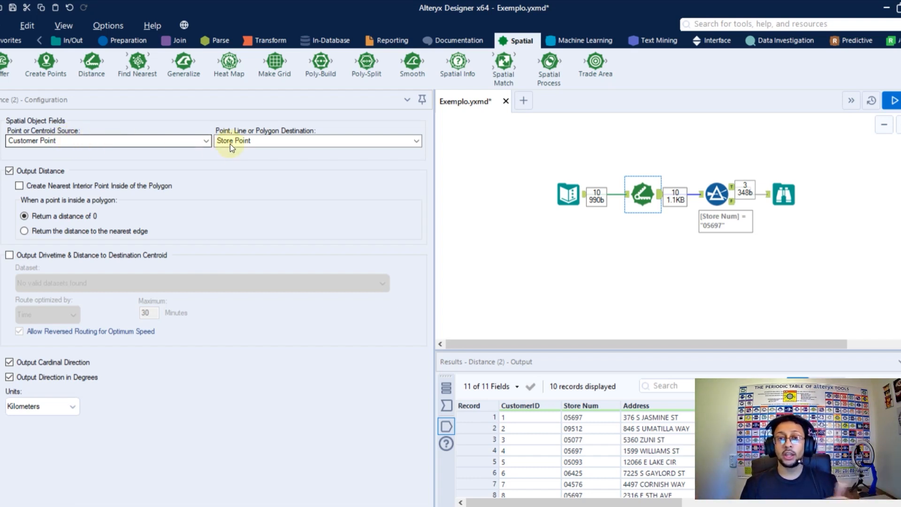
pyautogui.moveTo(273, 142)
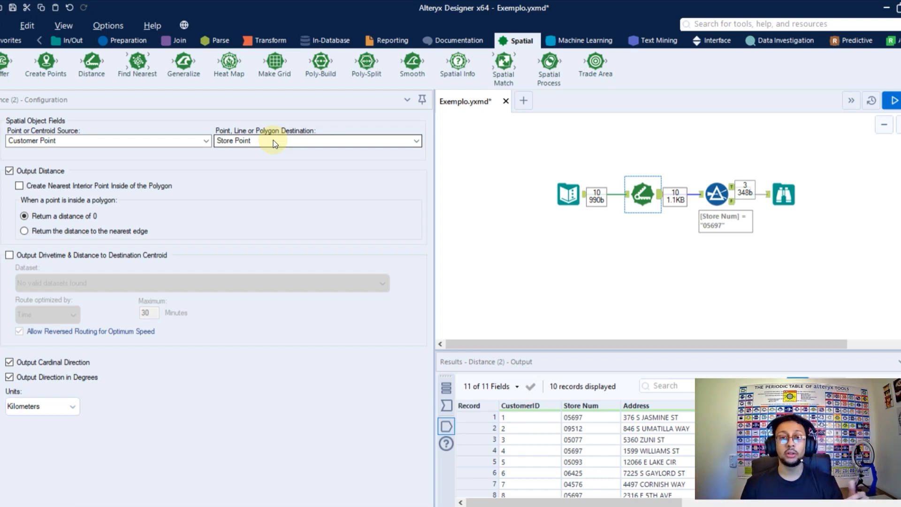
pyautogui.moveTo(141, 137)
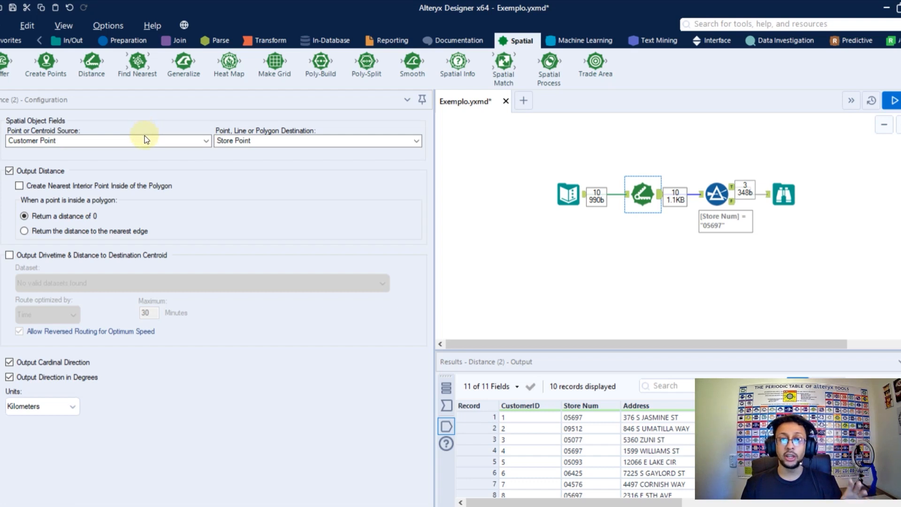
pyautogui.moveTo(298, 143)
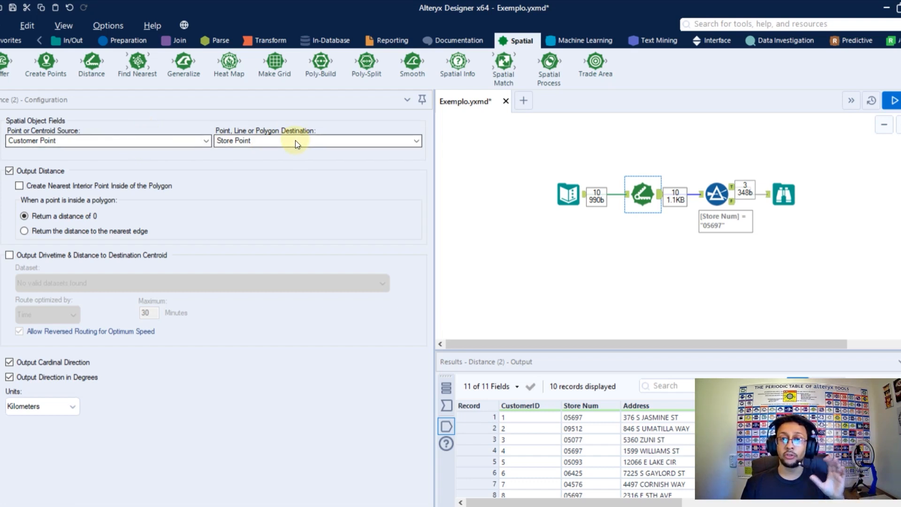
pyautogui.moveTo(195, 127)
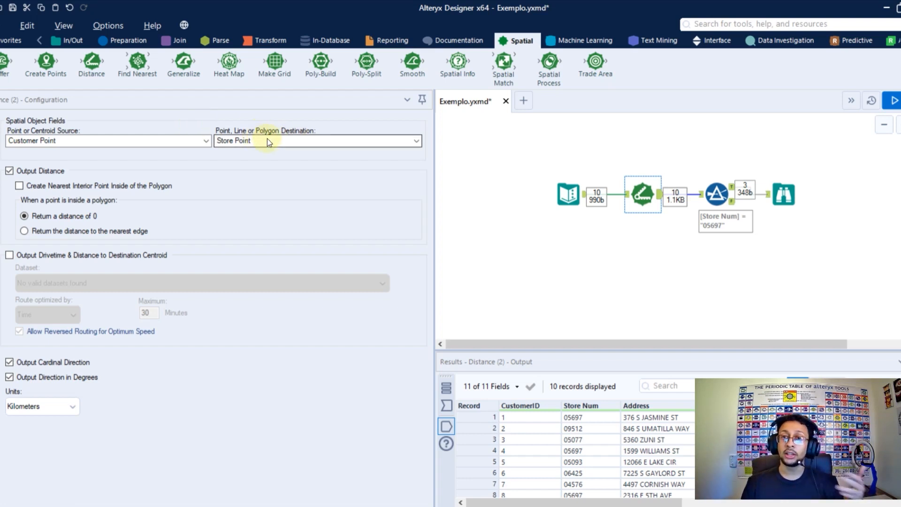
pyautogui.moveTo(282, 142)
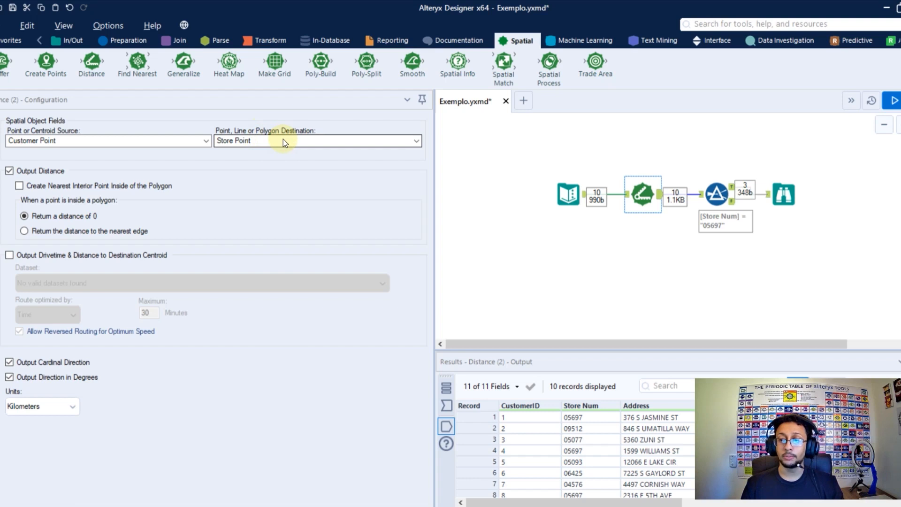
pyautogui.moveTo(111, 175)
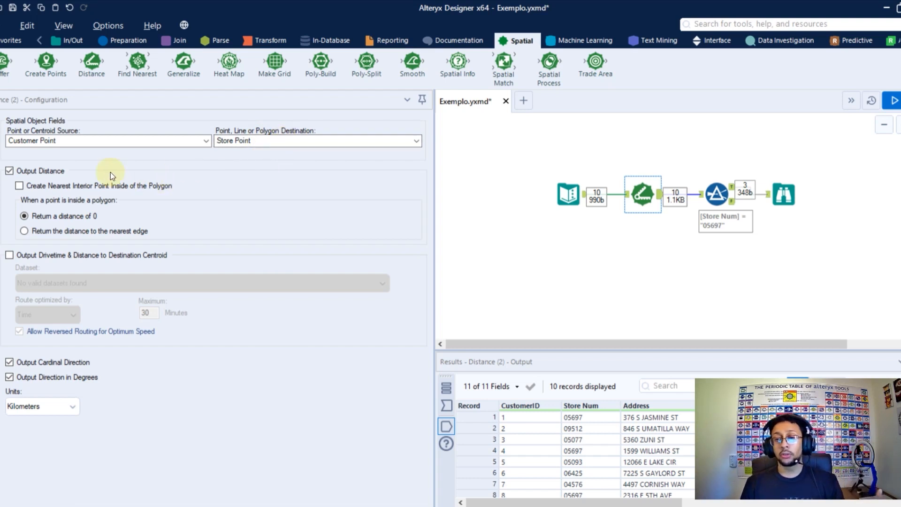
pyautogui.moveTo(89, 309)
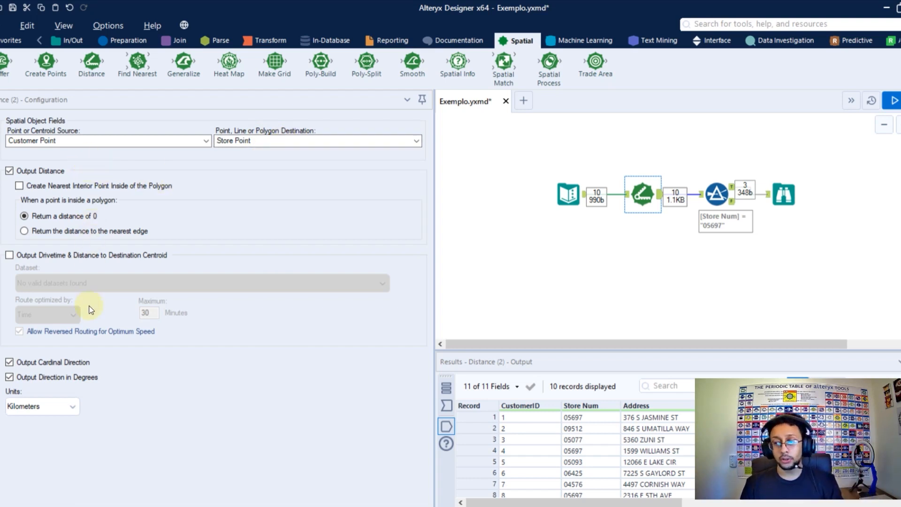
pyautogui.moveTo(97, 349)
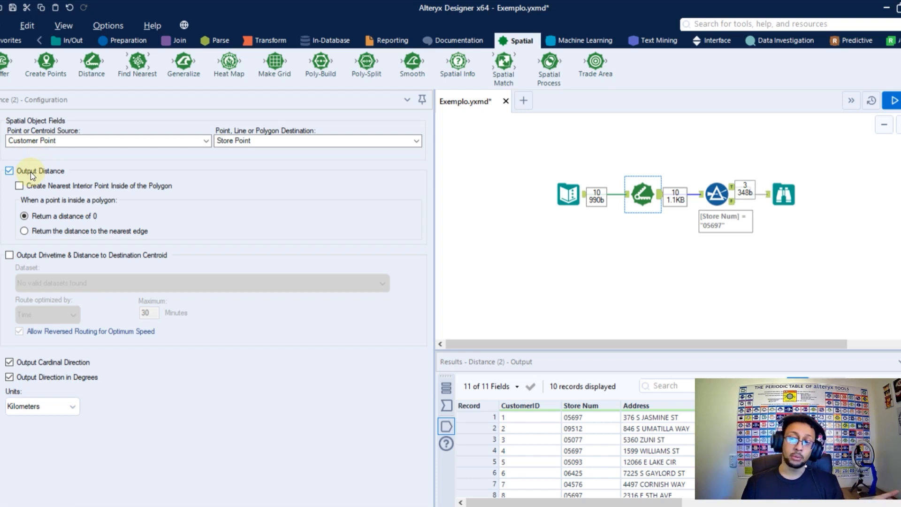
pyautogui.moveTo(70, 239)
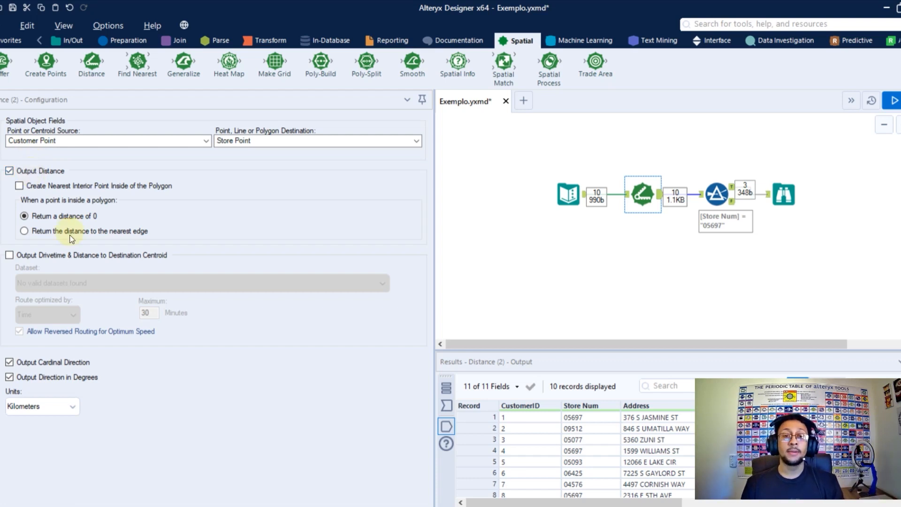
pyautogui.moveTo(25, 370)
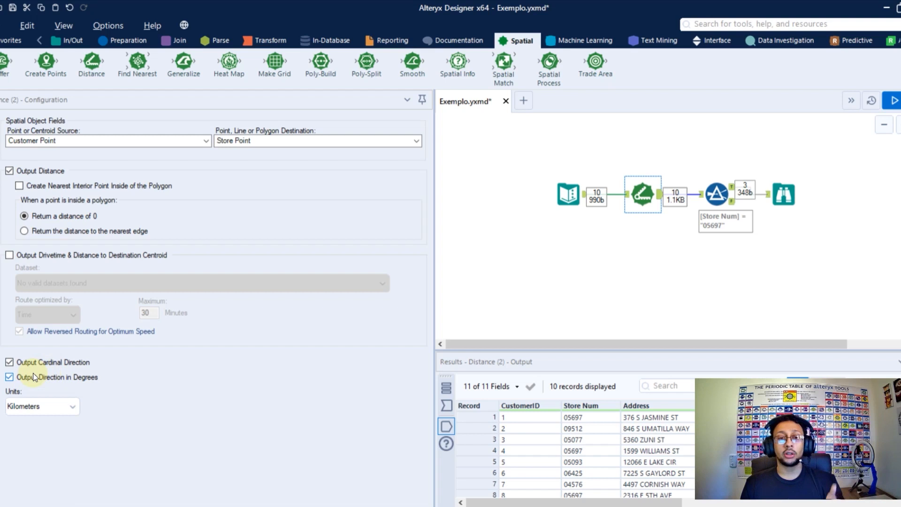
pyautogui.moveTo(106, 393)
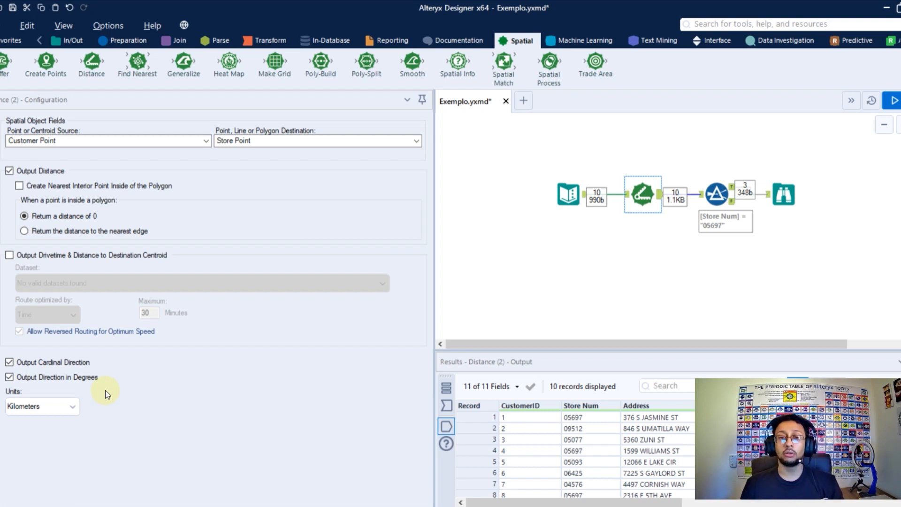
pyautogui.moveTo(98, 407)
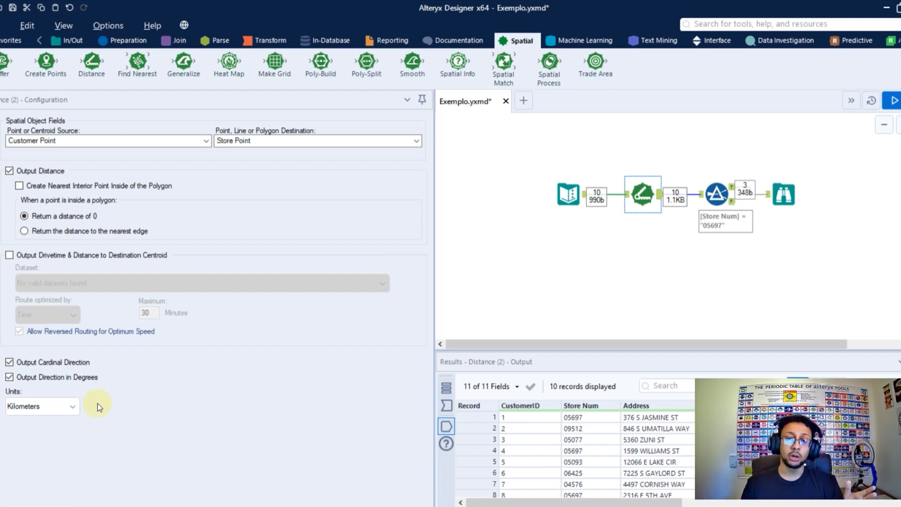
# Switch the Distance tool's units from kilometers to miles.
pyautogui.click(43, 406)
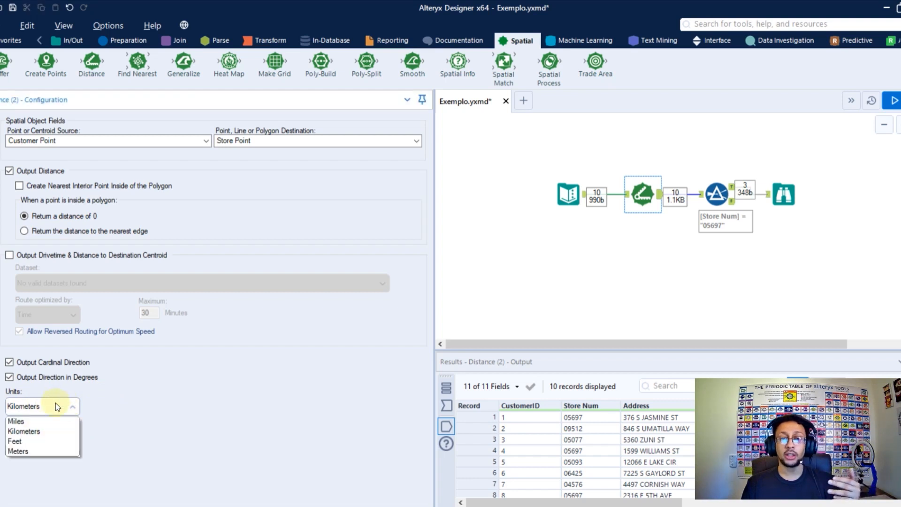
pyautogui.moveTo(32, 425)
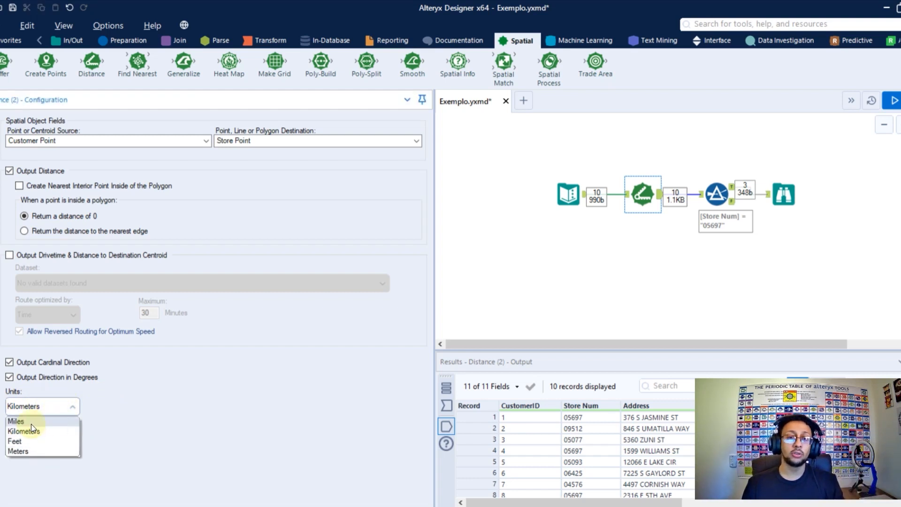
pyautogui.click(16, 421)
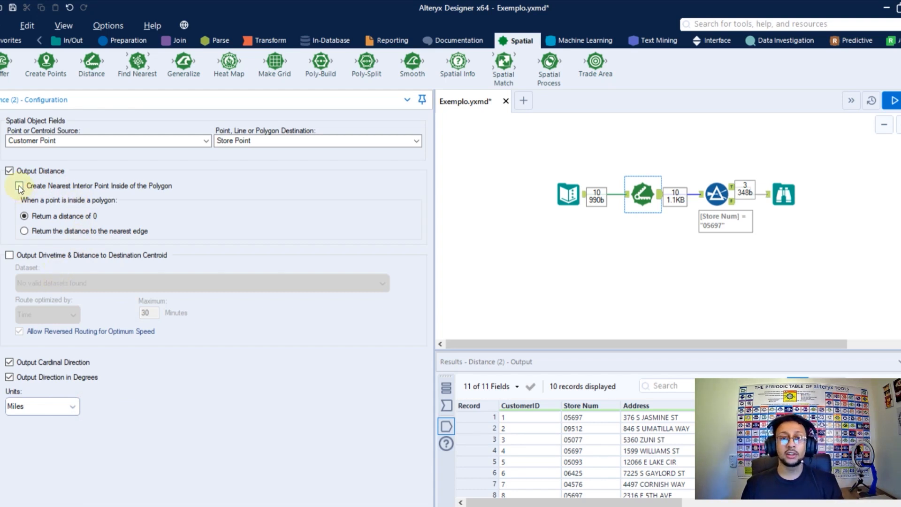
pyautogui.click(19, 185)
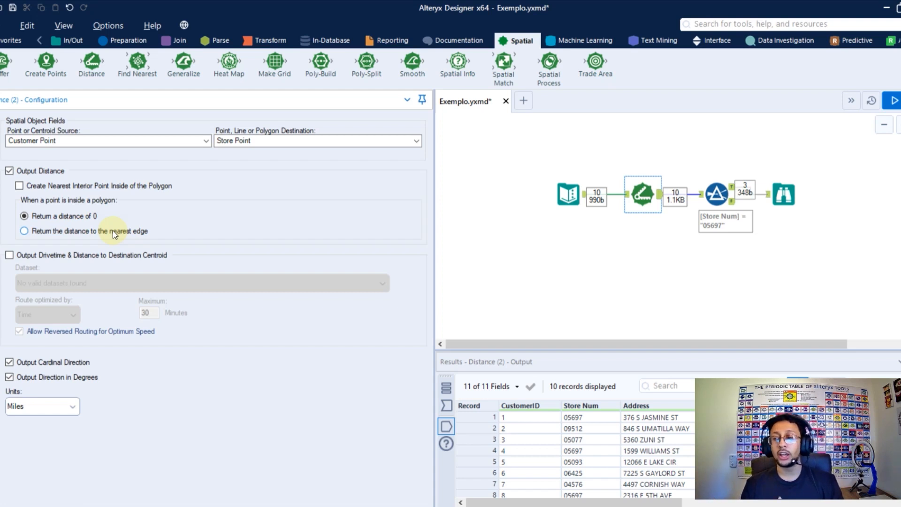
pyautogui.moveTo(106, 204)
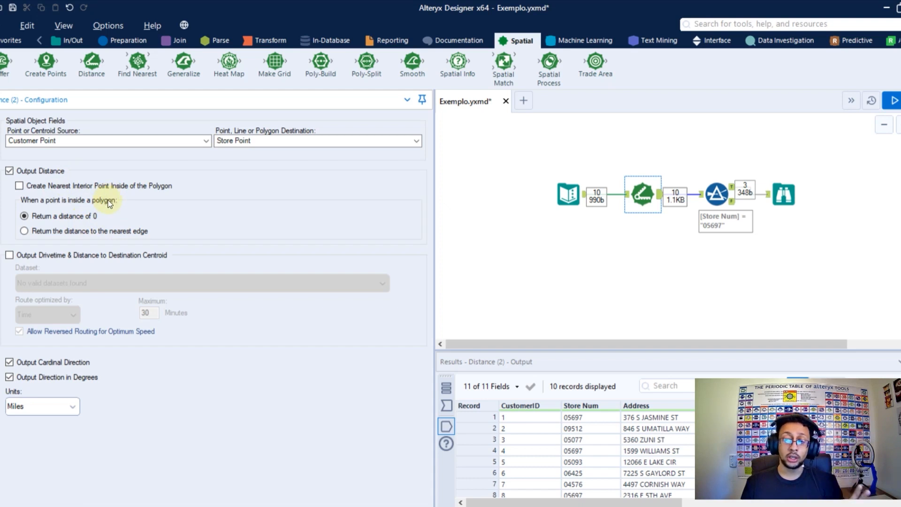
pyautogui.moveTo(94, 216)
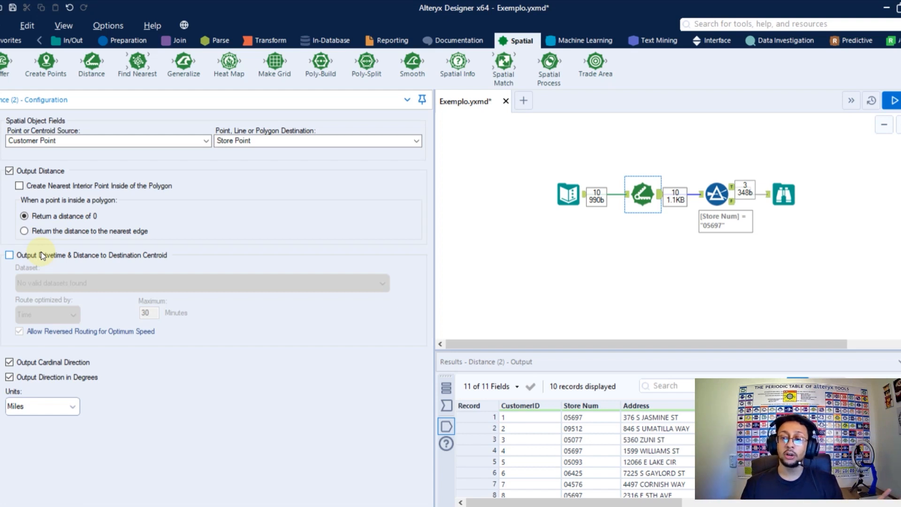
pyautogui.click(9, 255)
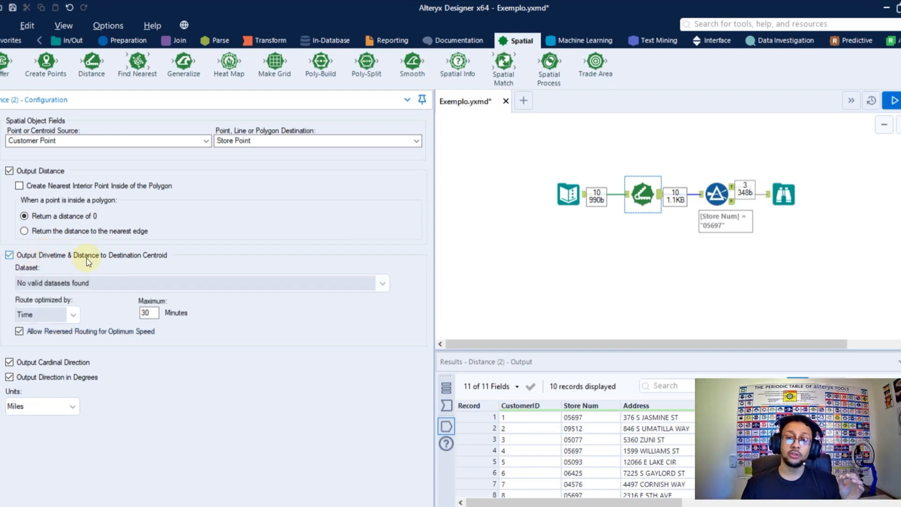
pyautogui.click(381, 283)
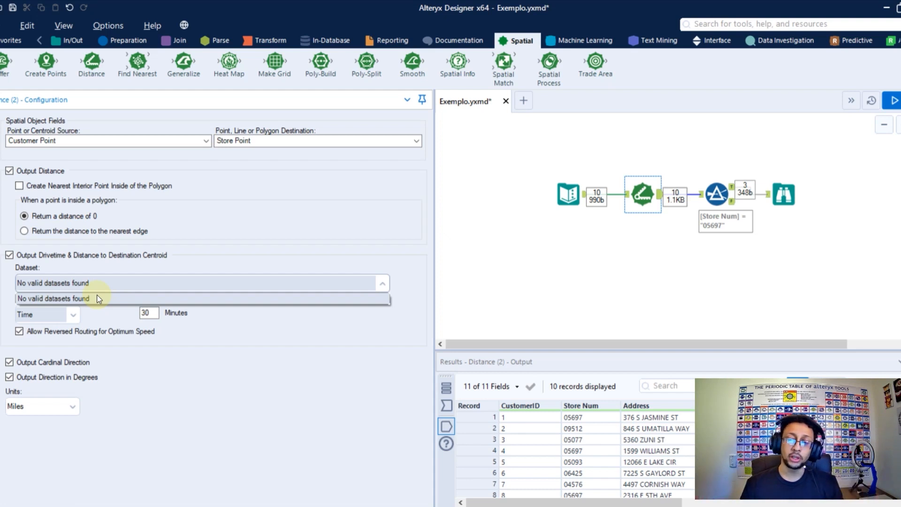
pyautogui.moveTo(81, 285)
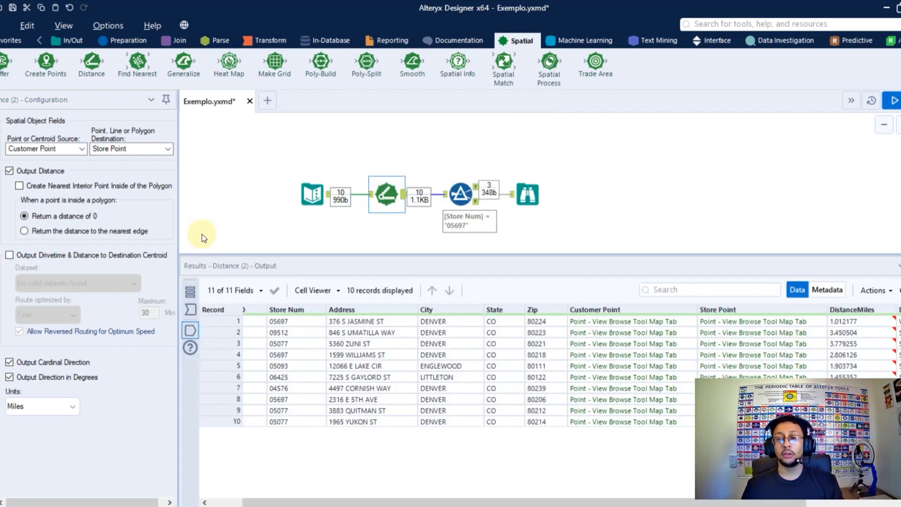
pyautogui.moveTo(157, 137)
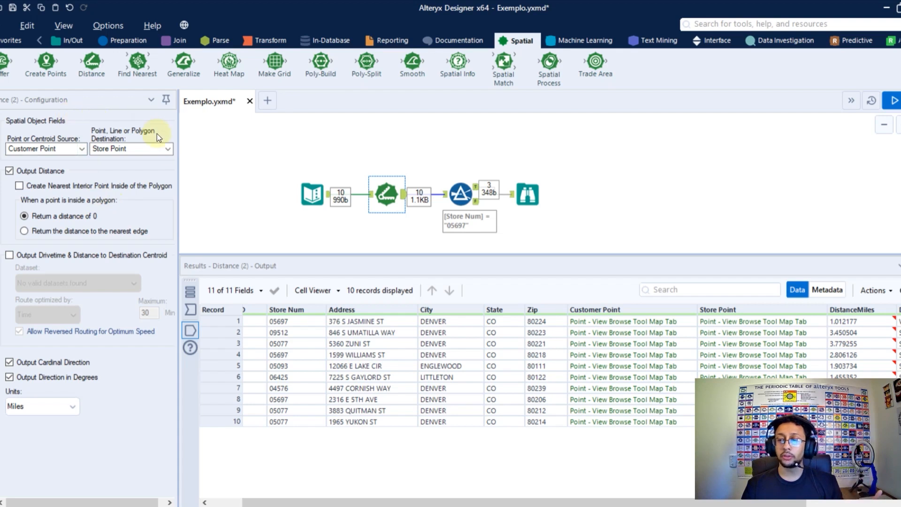
pyautogui.moveTo(433, 255)
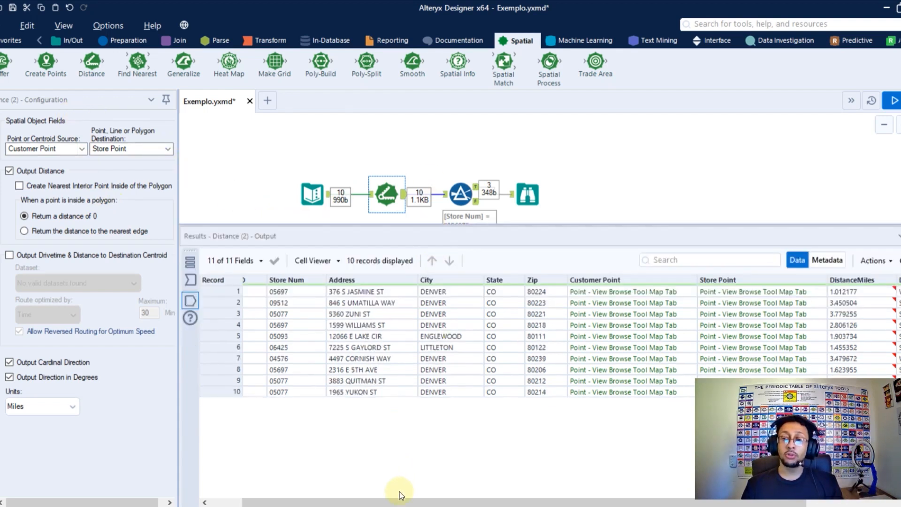
# Reveal the DistanceMiles, Direction and DirectionDegrees columns in the Results grid.
pyautogui.hscroll(3)
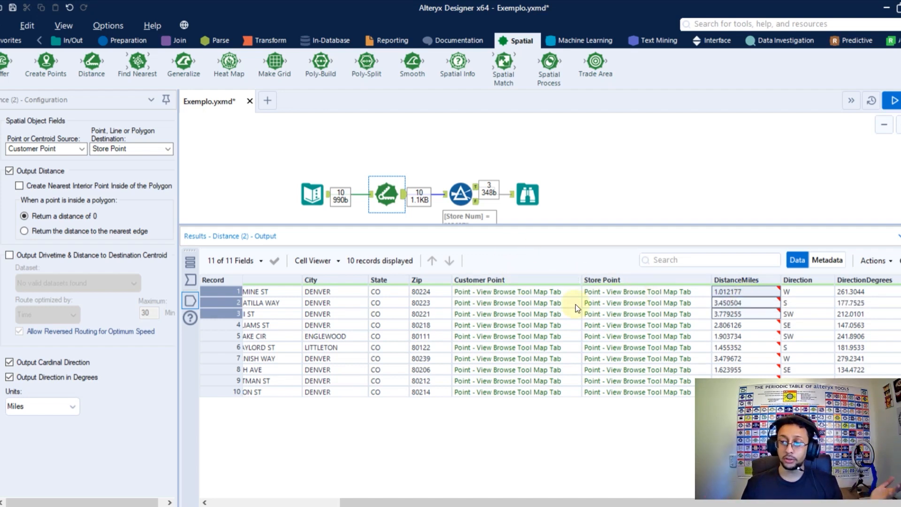
pyautogui.moveTo(747, 293)
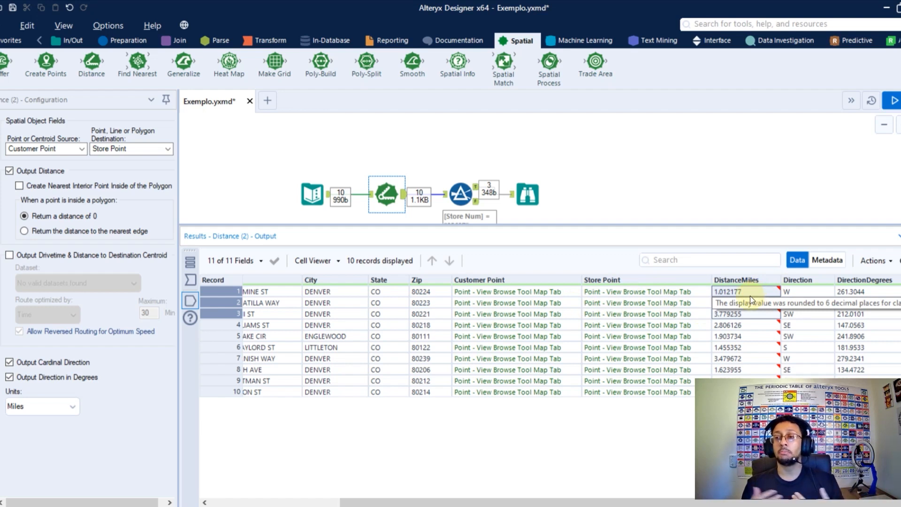
pyautogui.moveTo(678, 313)
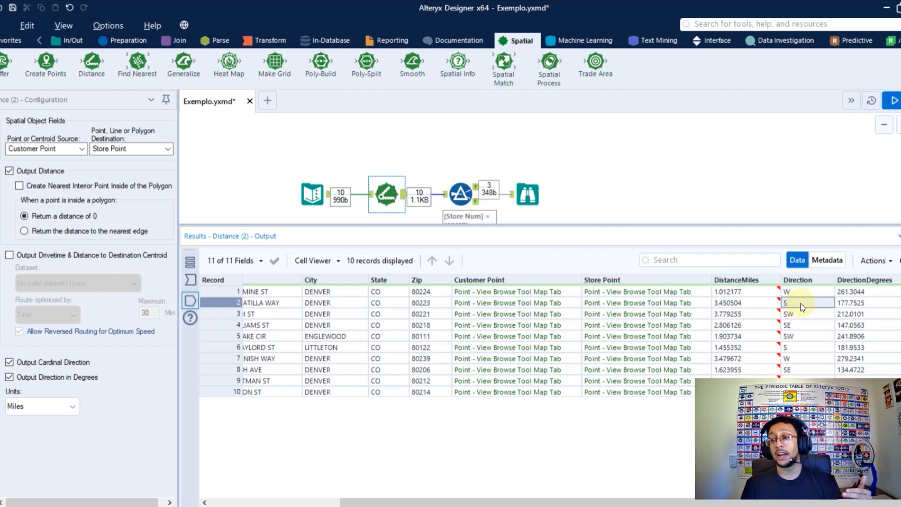
pyautogui.moveTo(534, 309)
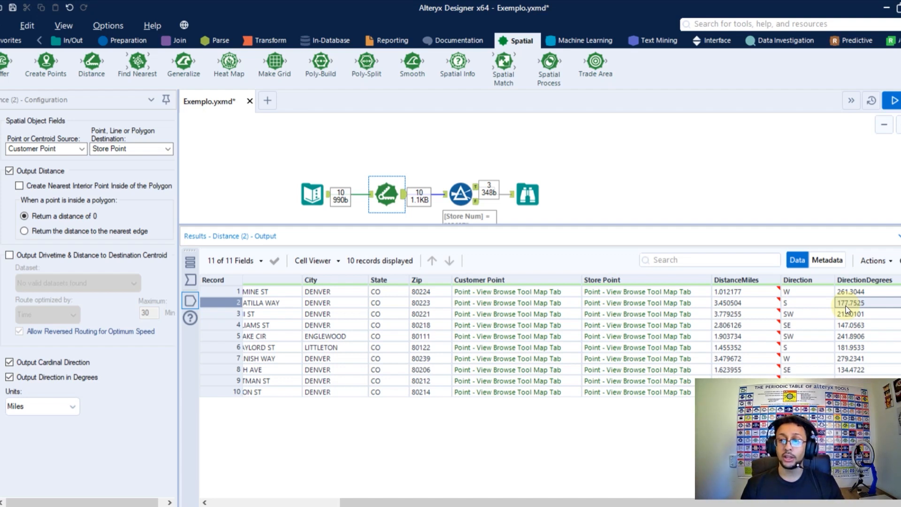
pyautogui.moveTo(460, 191)
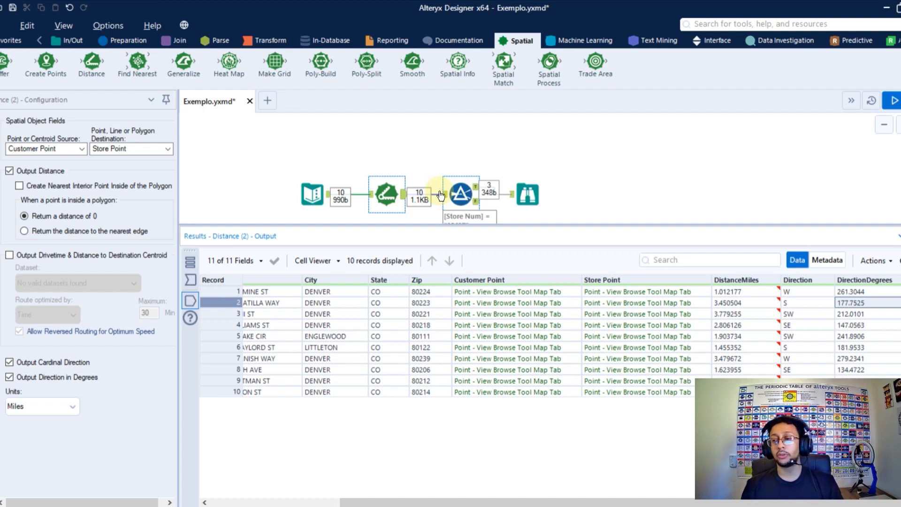
# Show the Filter's Store Num = 05697 condition and its three matching customer records.
pyautogui.click(460, 194)
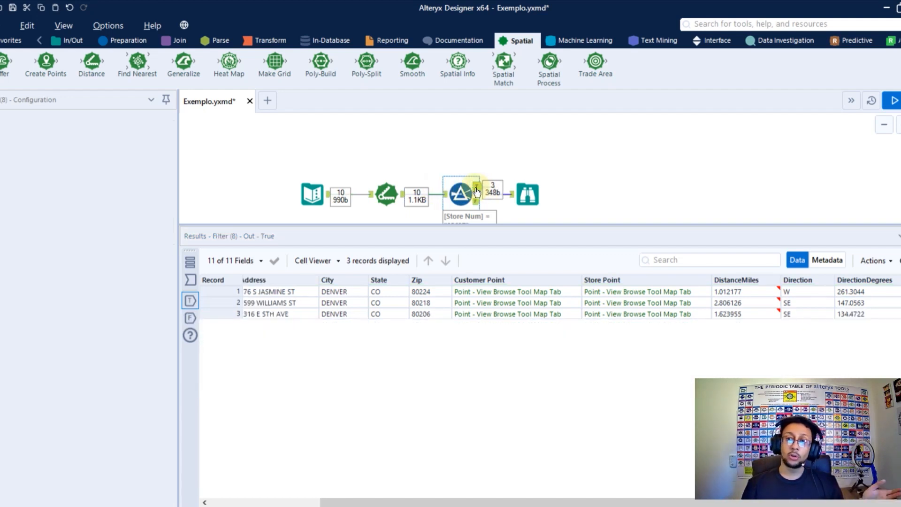
pyautogui.click(460, 194)
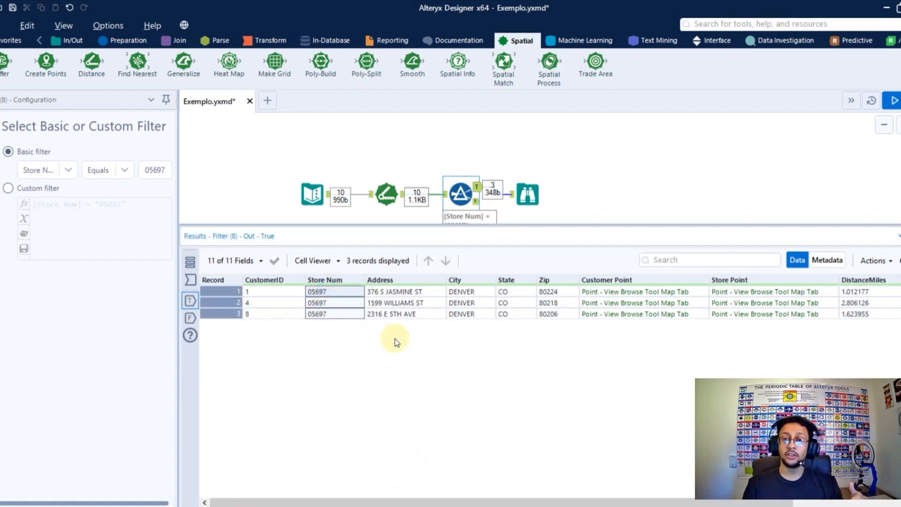
pyautogui.click(526, 194)
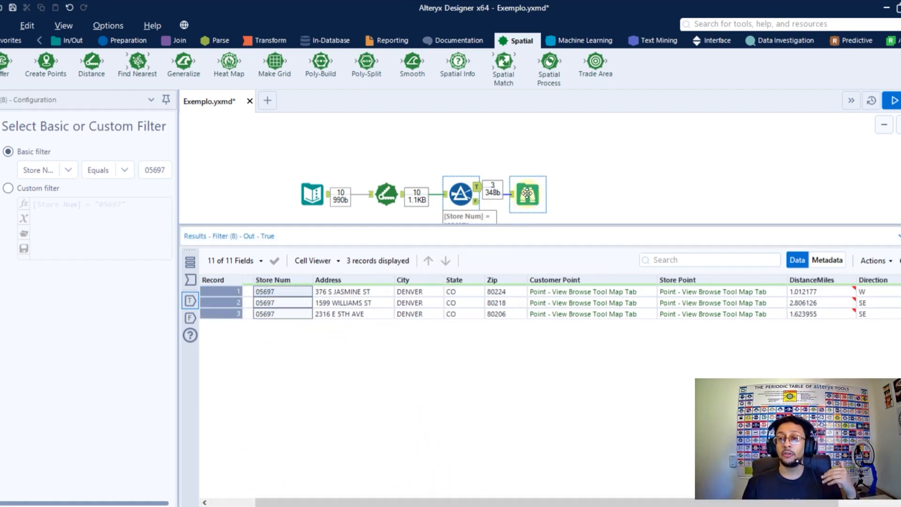
# Show the three Store 05697 customers plotted on the Browse map of Denver.
pyautogui.click(527, 193)
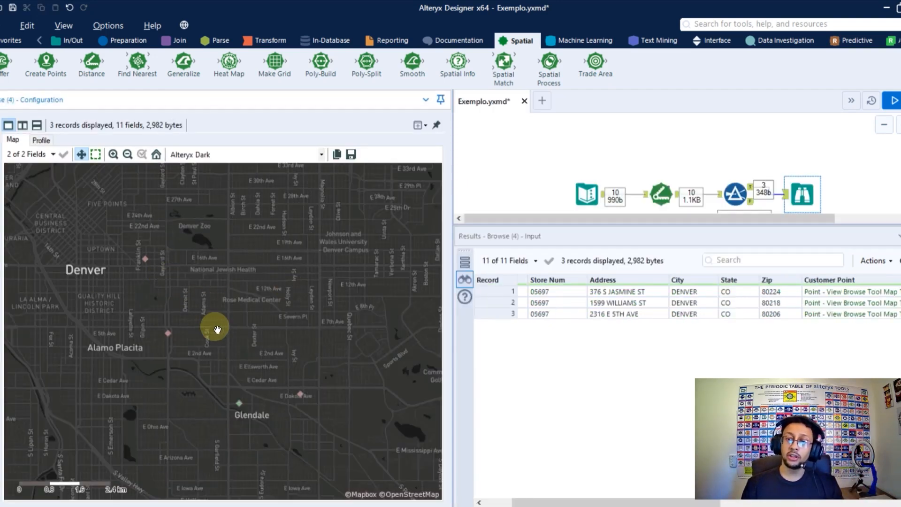
pyautogui.moveTo(146, 259)
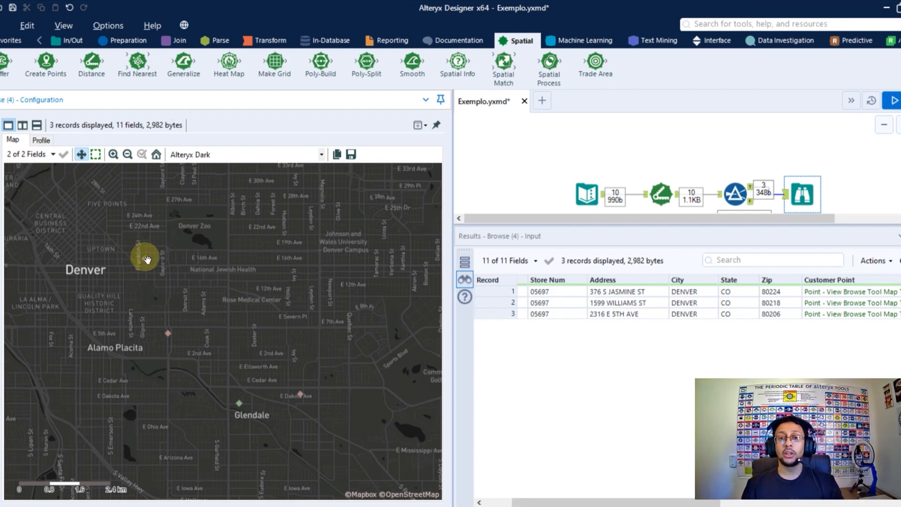
pyautogui.moveTo(137, 264)
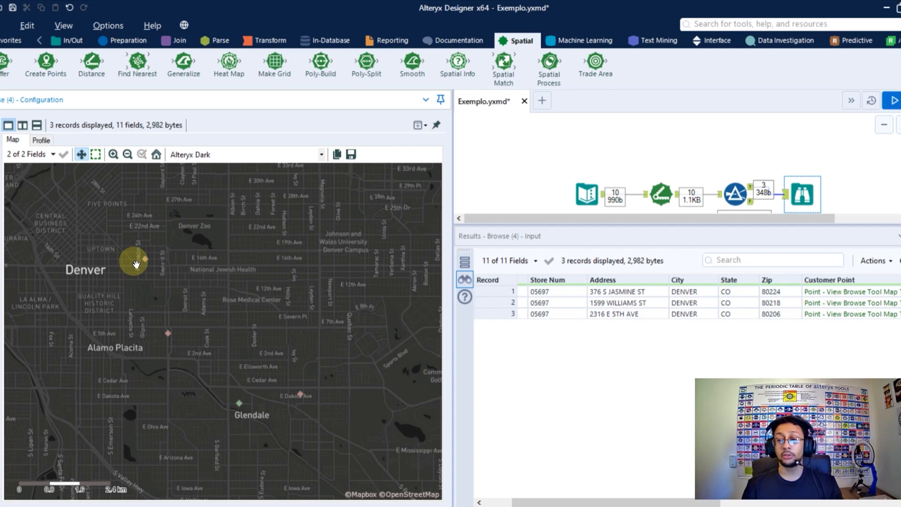
pyautogui.moveTo(171, 349)
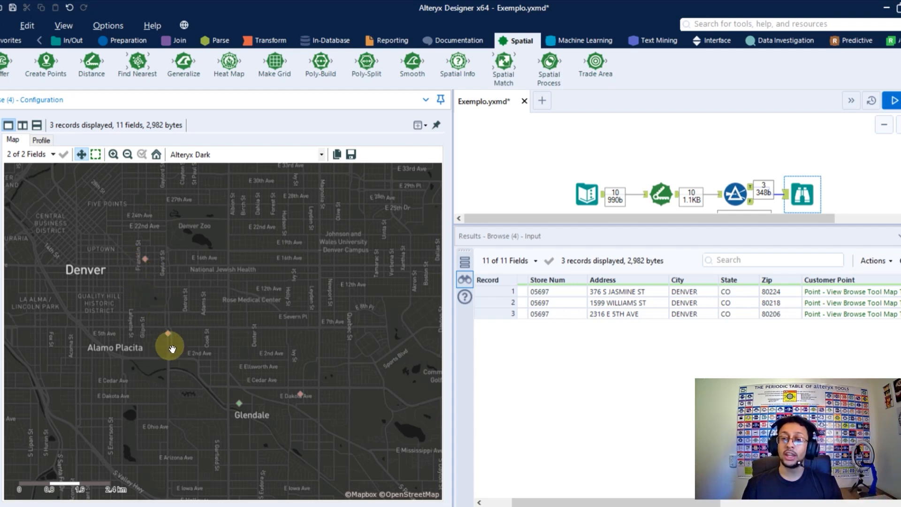